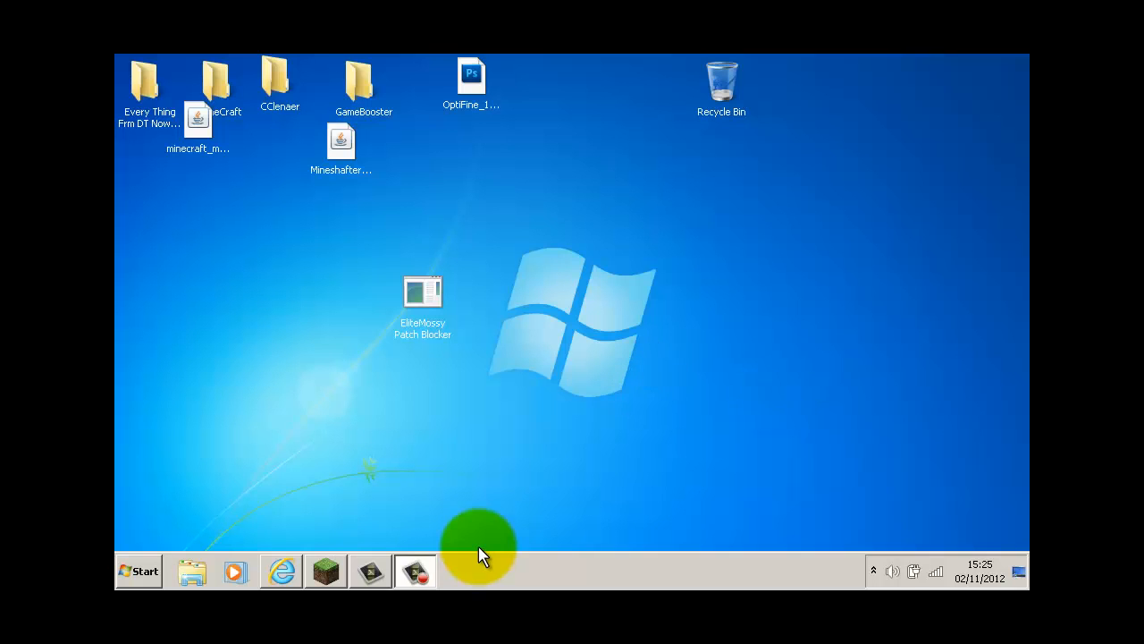
mouse_move(809, 300)
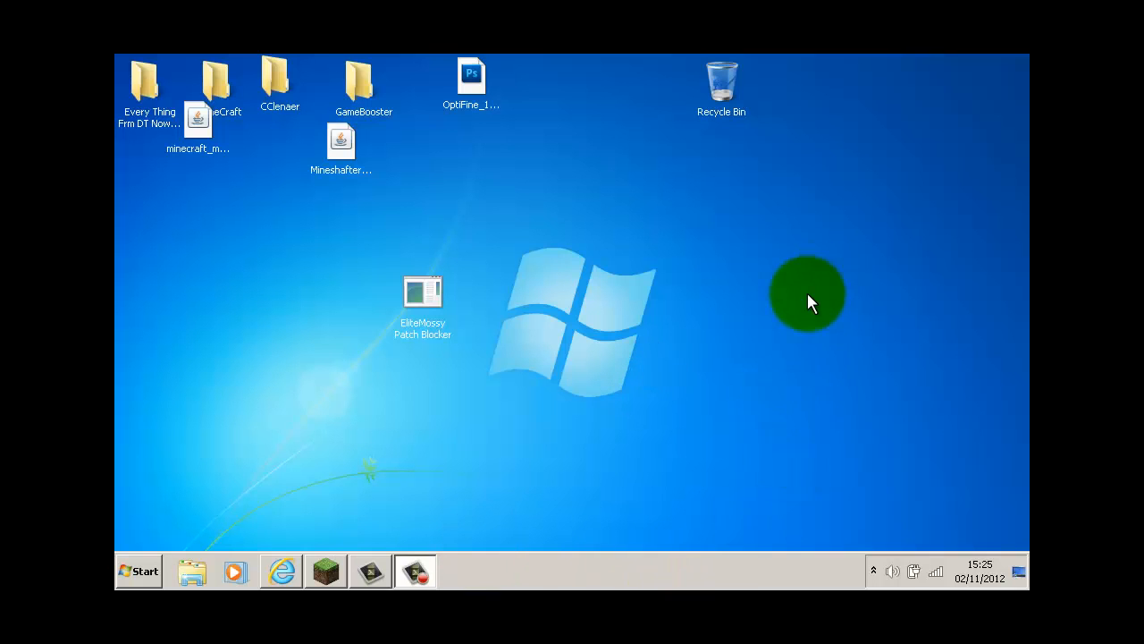
- Move the minecraft_modified icon off the MineCraft folder to below CClenaer
left_click(422, 295)
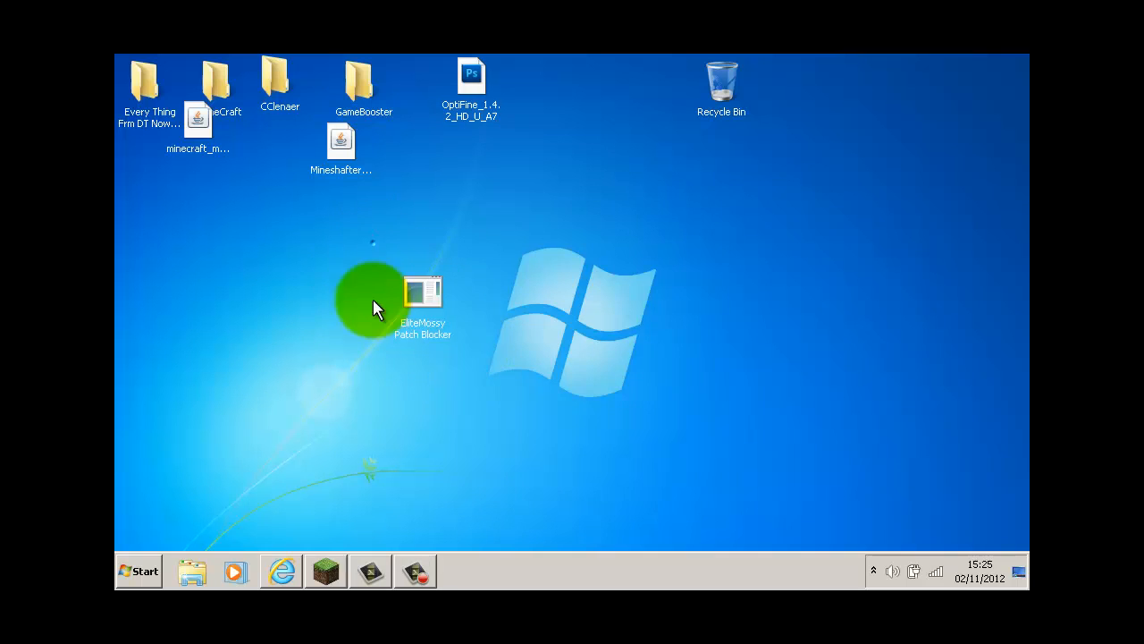
left_click_drag(376, 308, 427, 405)
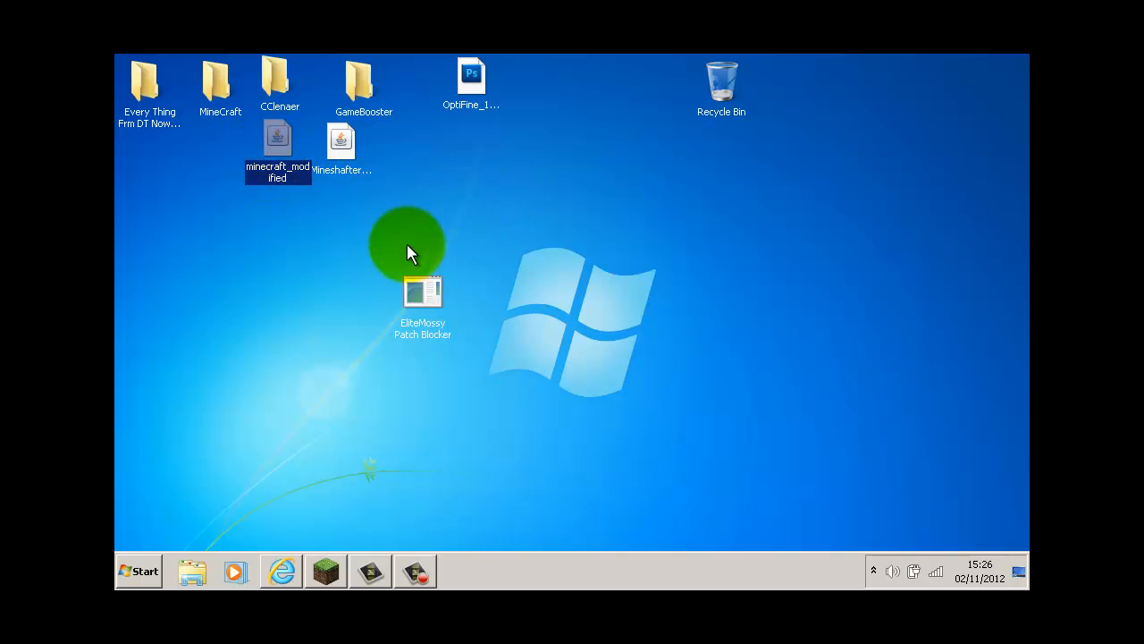
mouse_move(302, 249)
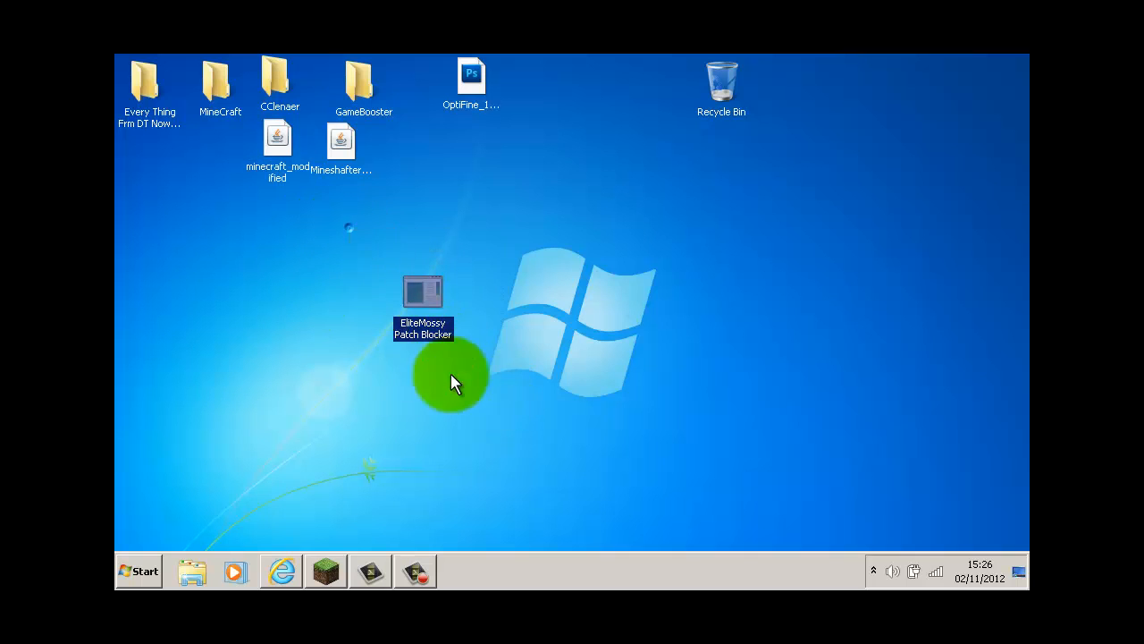
mouse_move(390, 272)
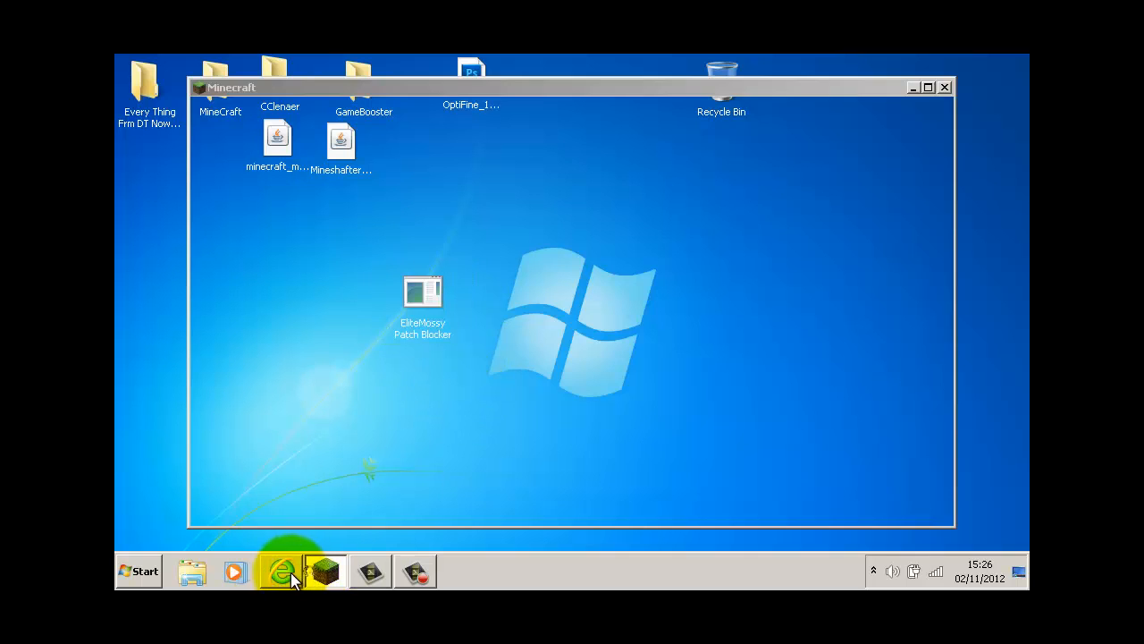
- Bring up Internet Explorer's MediaFire page for Patch Blocker by EliteMossy.exe and scroll down
left_click(281, 571)
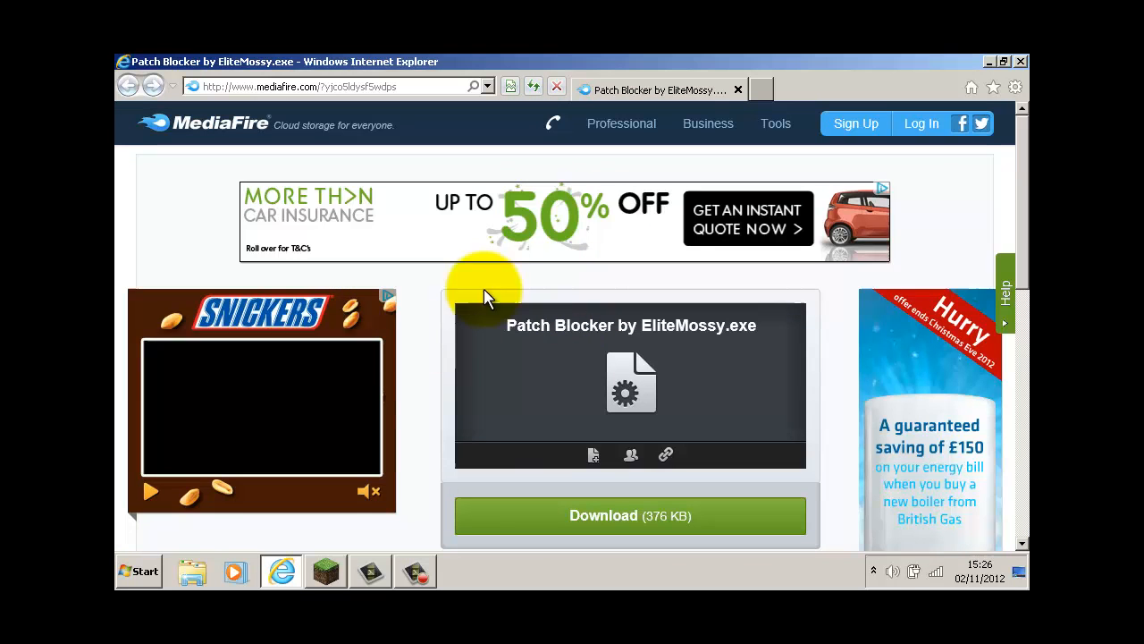
scroll("down", 3)
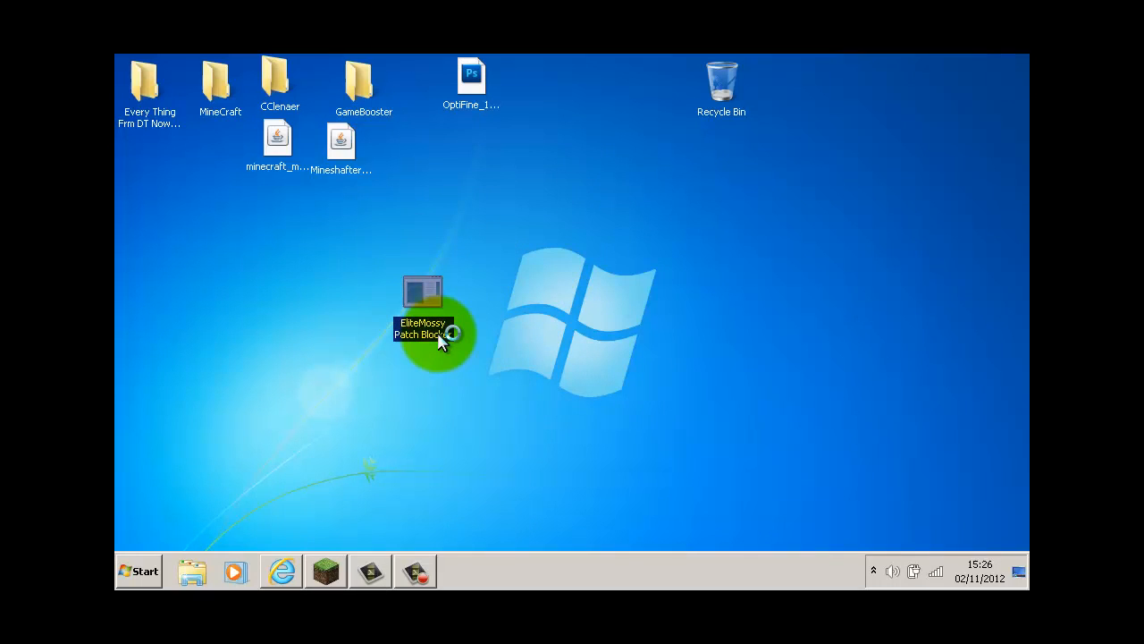
mouse_move(438, 340)
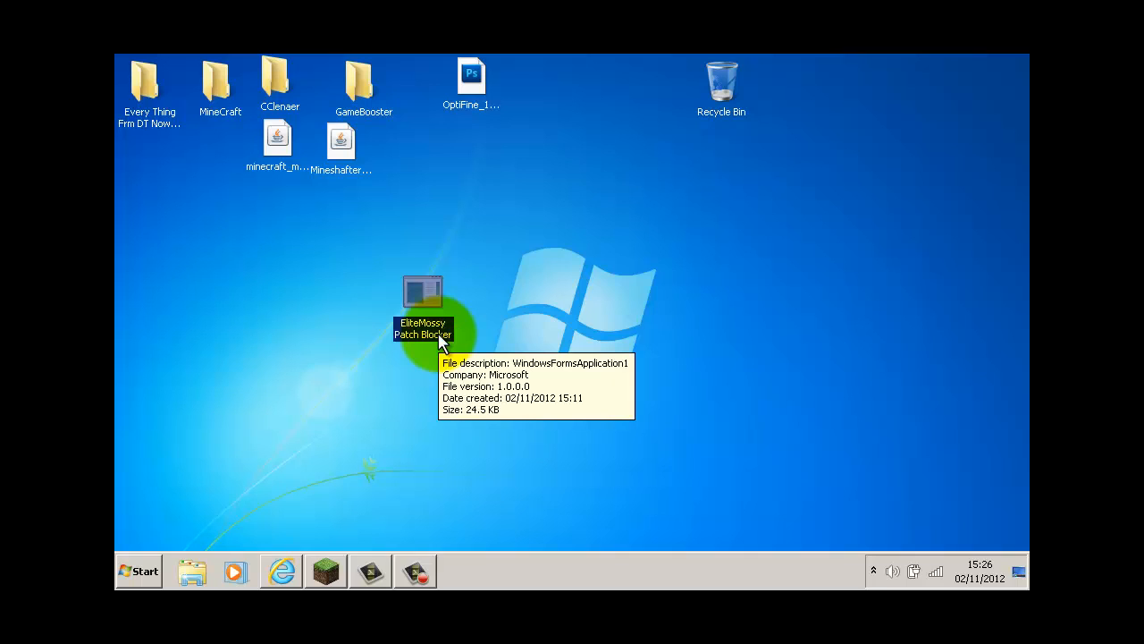
- Run the EliteMossy Patch Blocker icon from the desktop
double_click(422, 295)
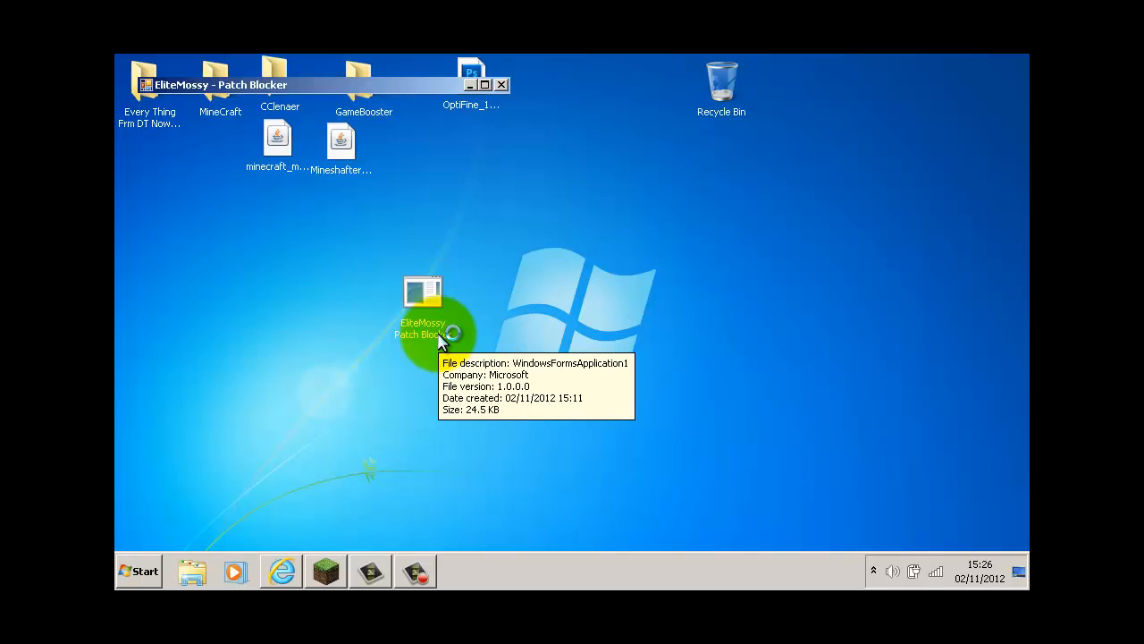
double_click(422, 304)
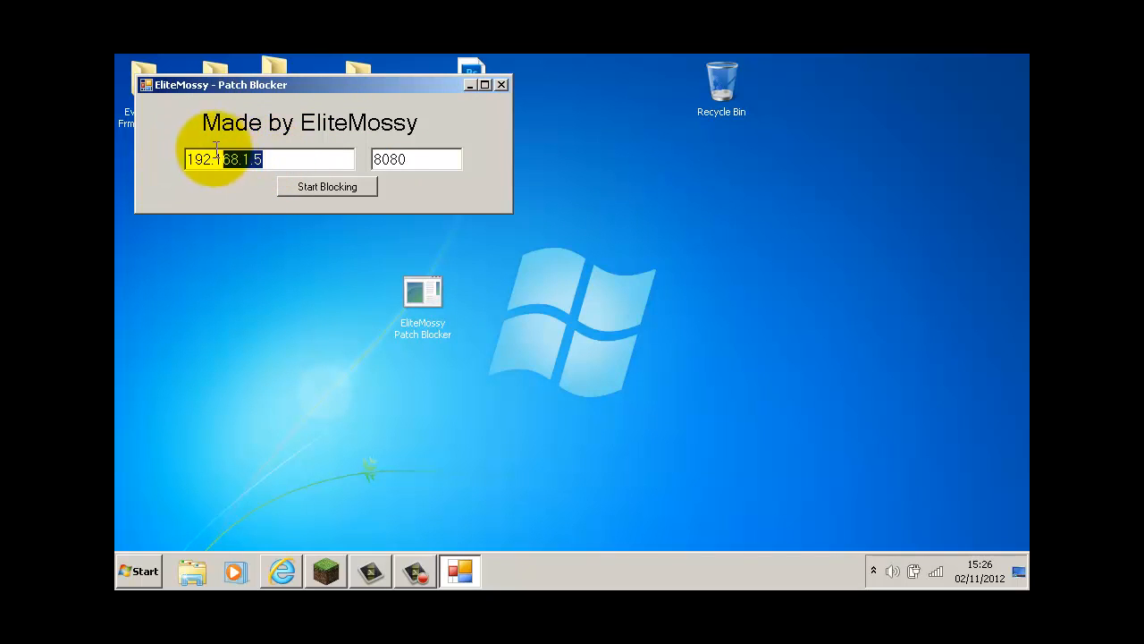
left_click(416, 159)
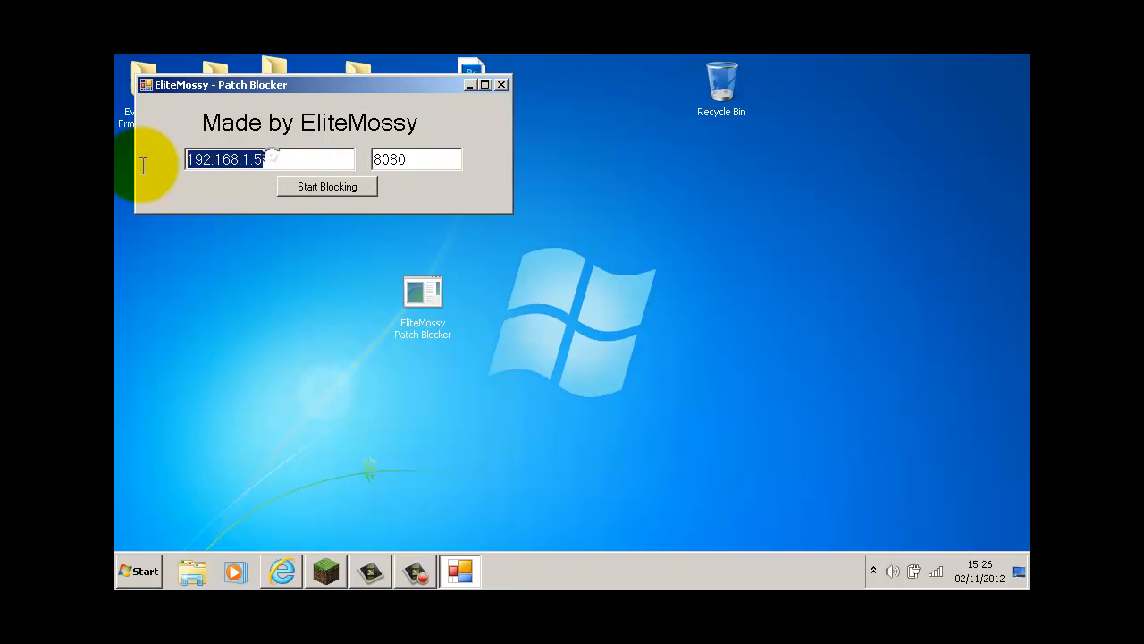
left_click(271, 160)
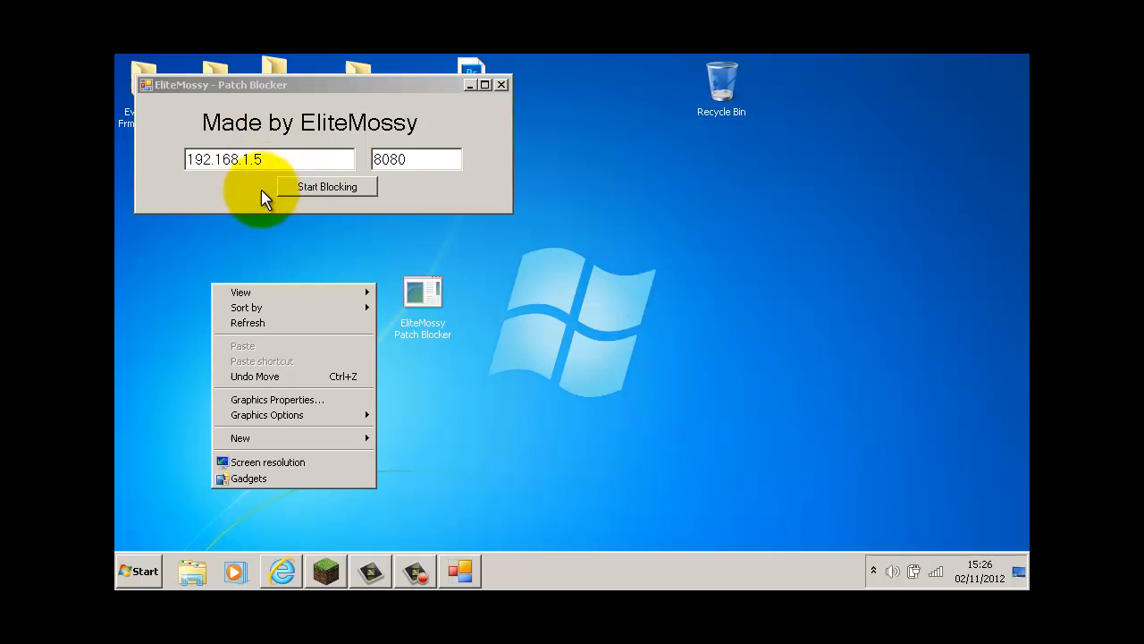
left_click(269, 159)
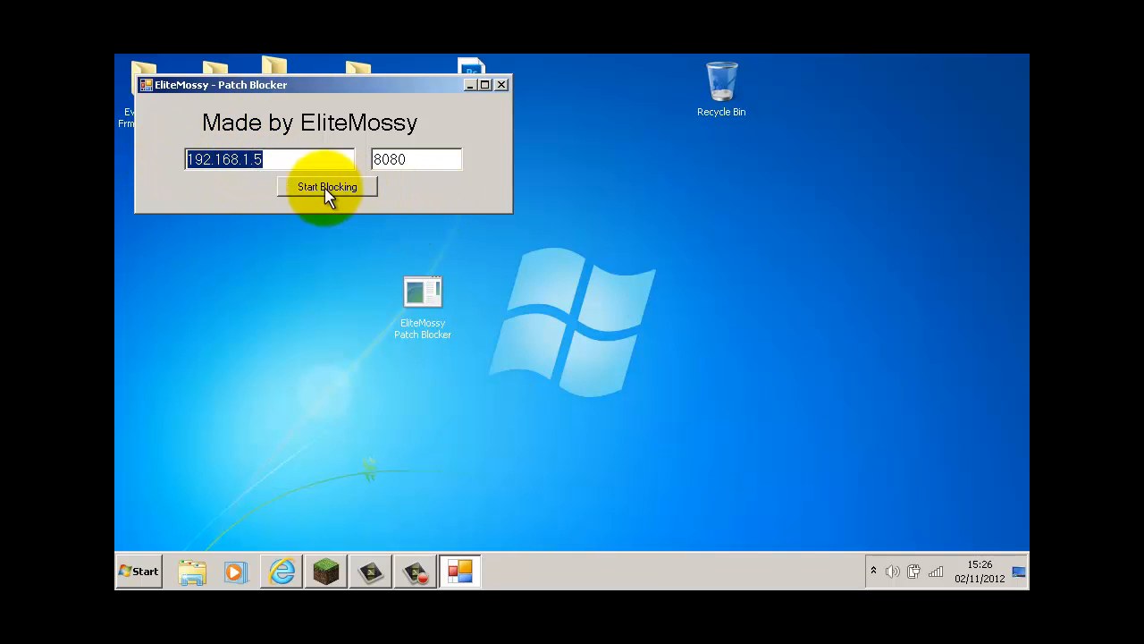
mouse_move(288, 159)
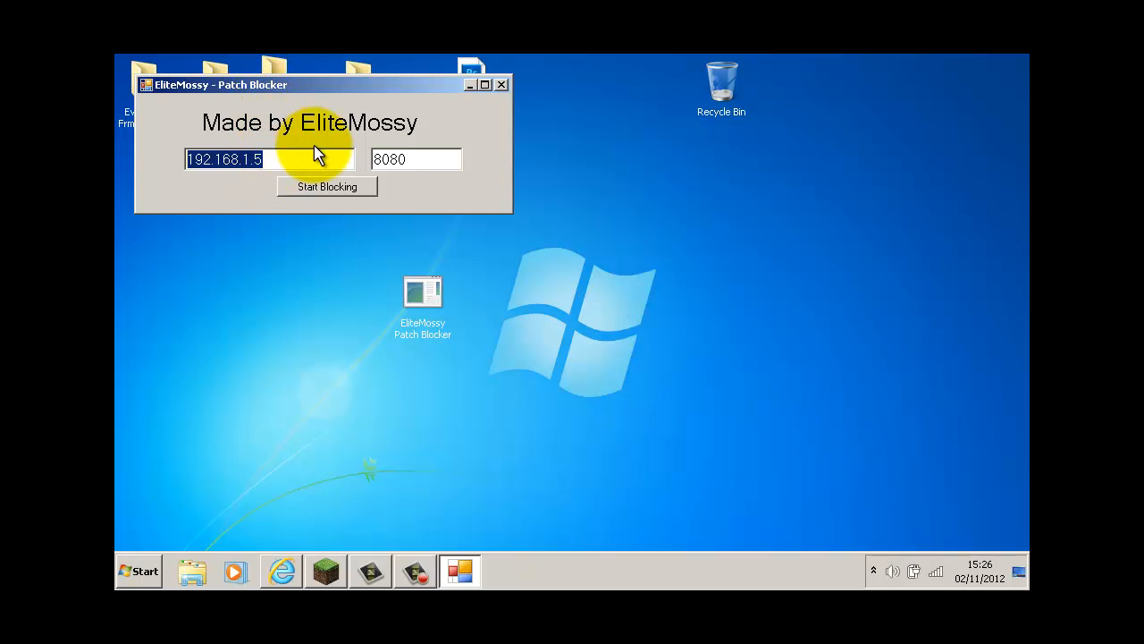
mouse_move(167, 53)
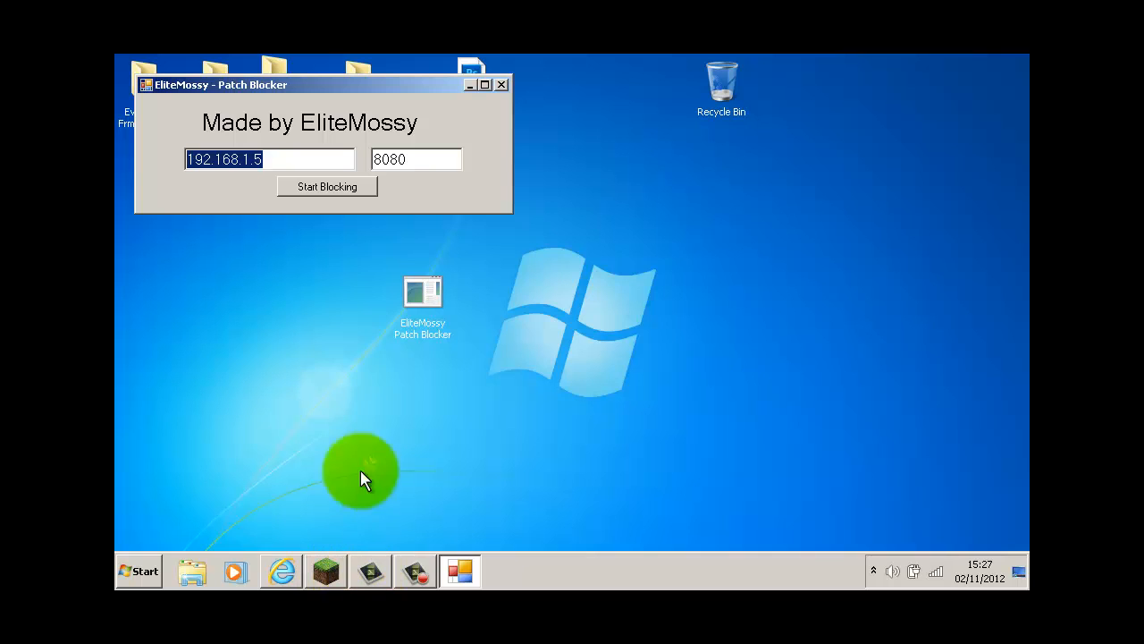
mouse_move(563, 219)
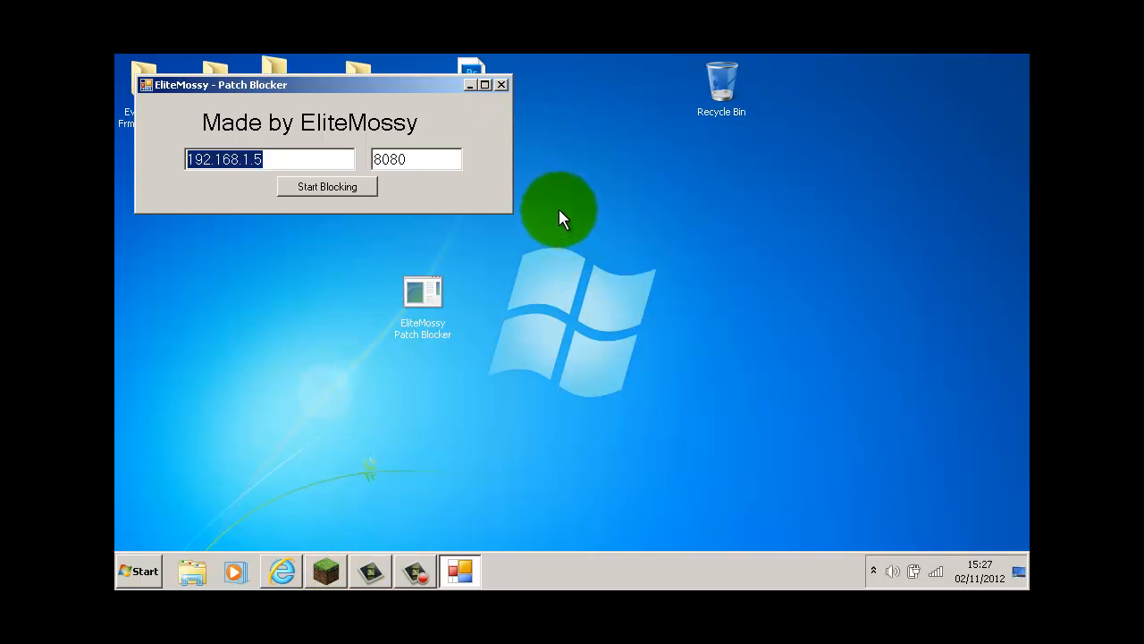